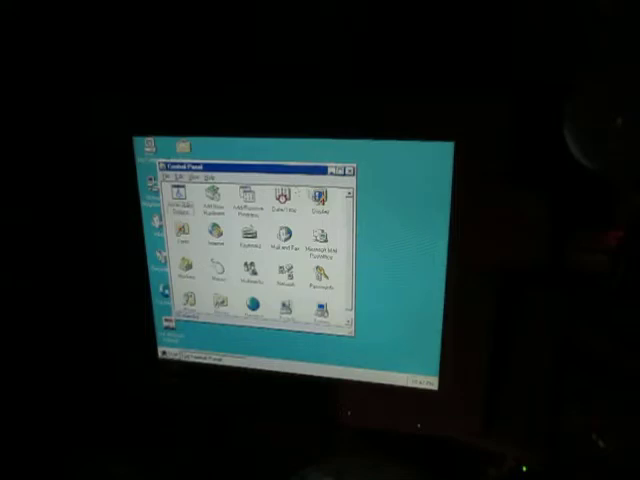
Open Display Properties from the Display icon in Control Panel.
left_click(351, 167)
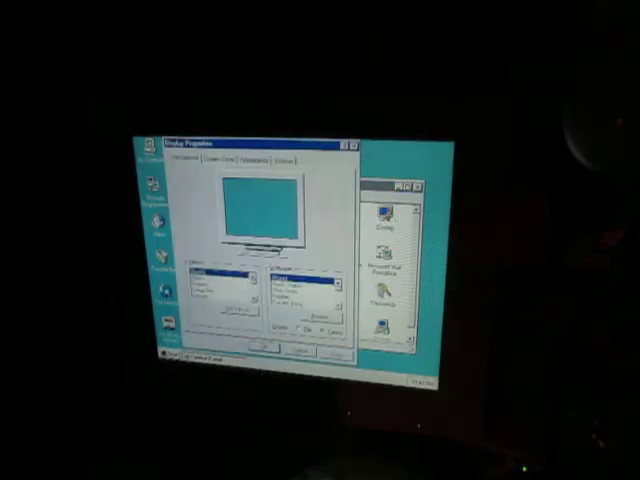
Switch to the display adapter settings to change the display type.
left_click(288, 163)
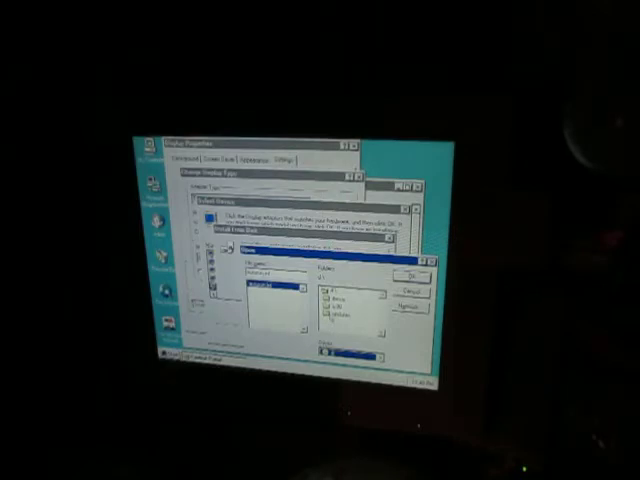
Confirm the display driver's location on disk.
left_click(345, 315)
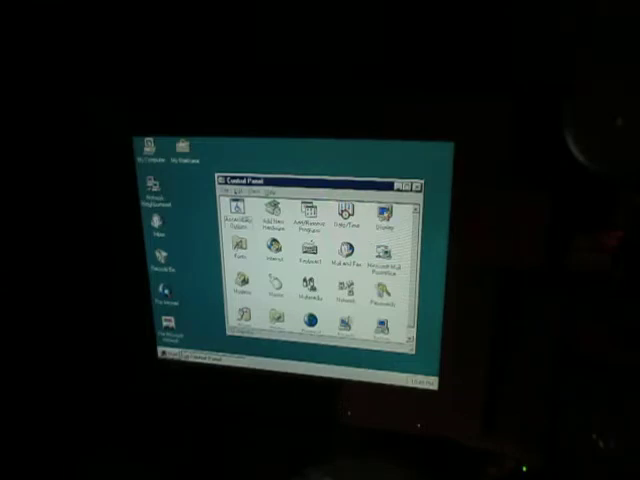
Reopen Display Properties from the Control Panel Display icon.
double_click(383, 220)
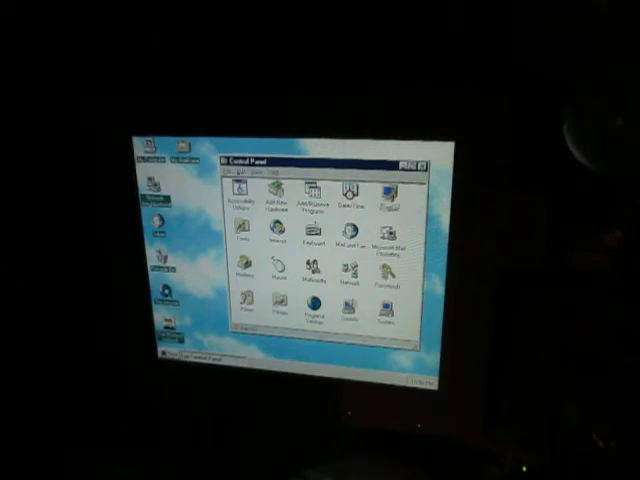
Launch the Add New Hardware wizard from Control Panel.
double_click(283, 197)
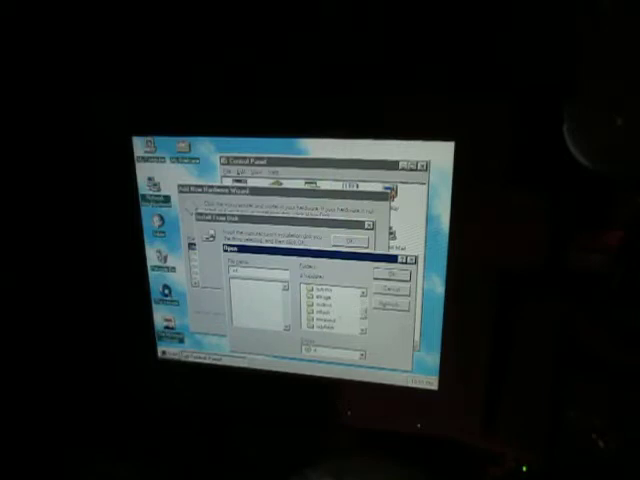
Confirm the chosen device driver file so the wizard lists its models.
left_click(330, 322)
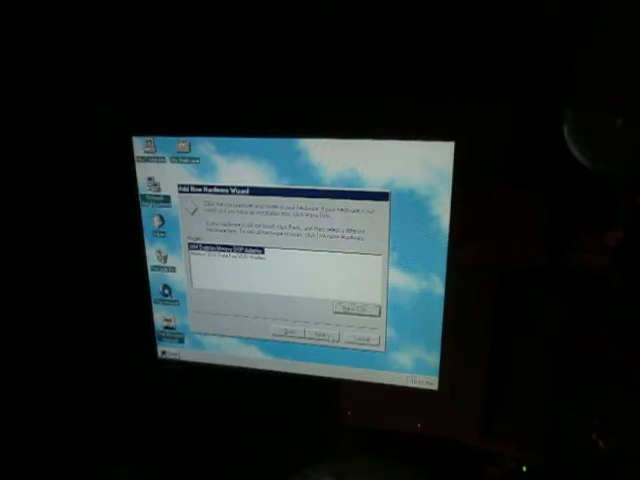
Accept the IBM Mwave DSP Adapter model and continue.
left_click(323, 336)
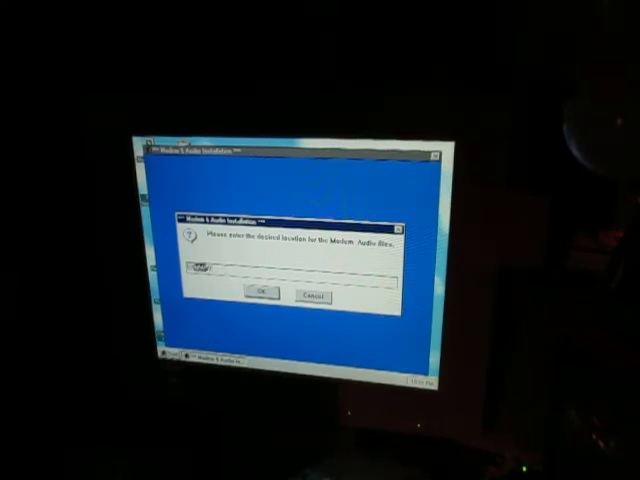
Keep the default path for the Modem Audio files.
left_click(260, 294)
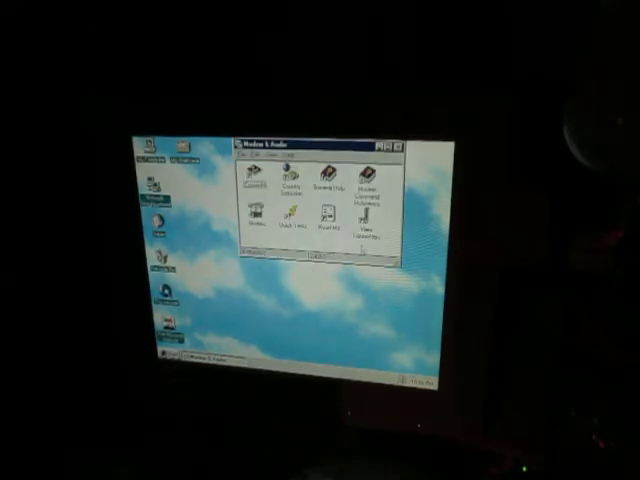
Close the Modem & Audio program group window.
left_click(399, 146)
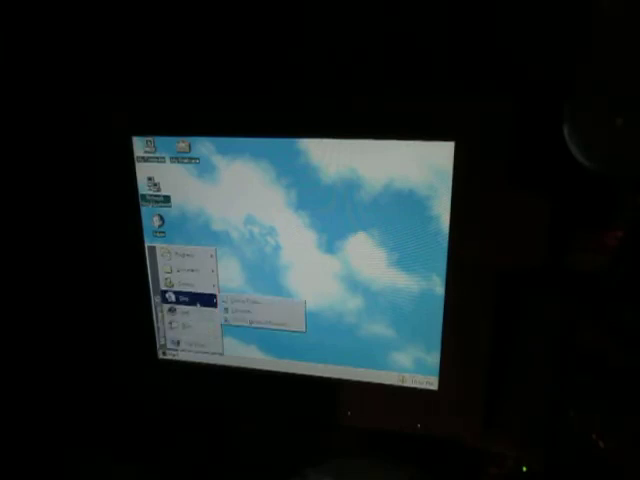
Begin the restart, then dismiss the MIDI sample installation complete notice.
left_click(184, 298)
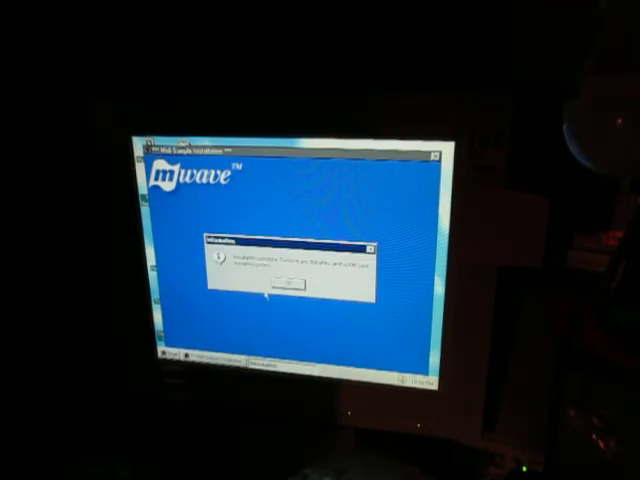
left_click(287, 281)
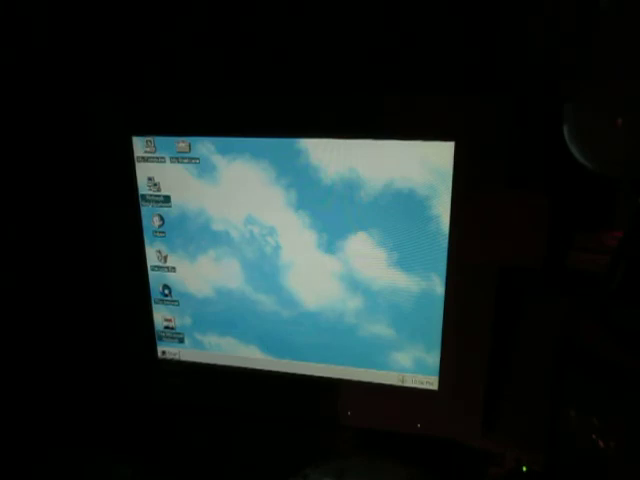
Choose Shut Down from the Start menu to bring up the Shut Down Windows dialog.
left_click(150, 355)
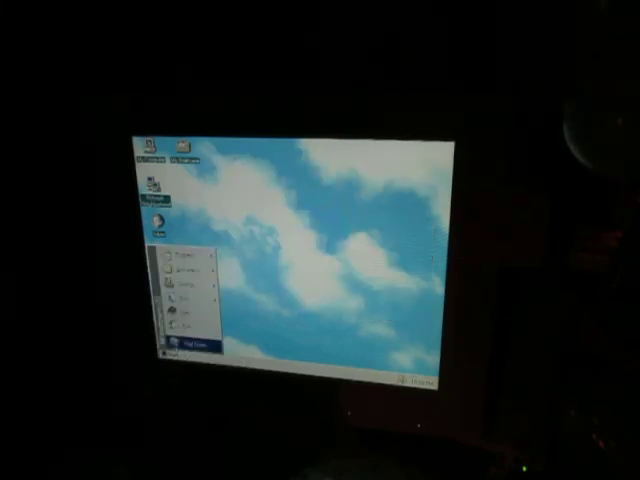
left_click(194, 347)
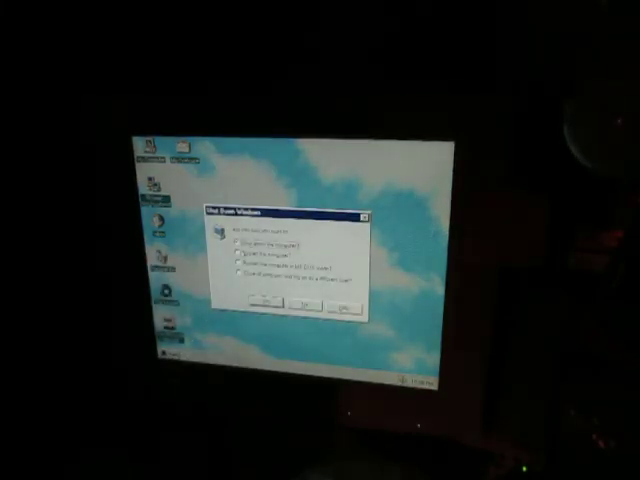